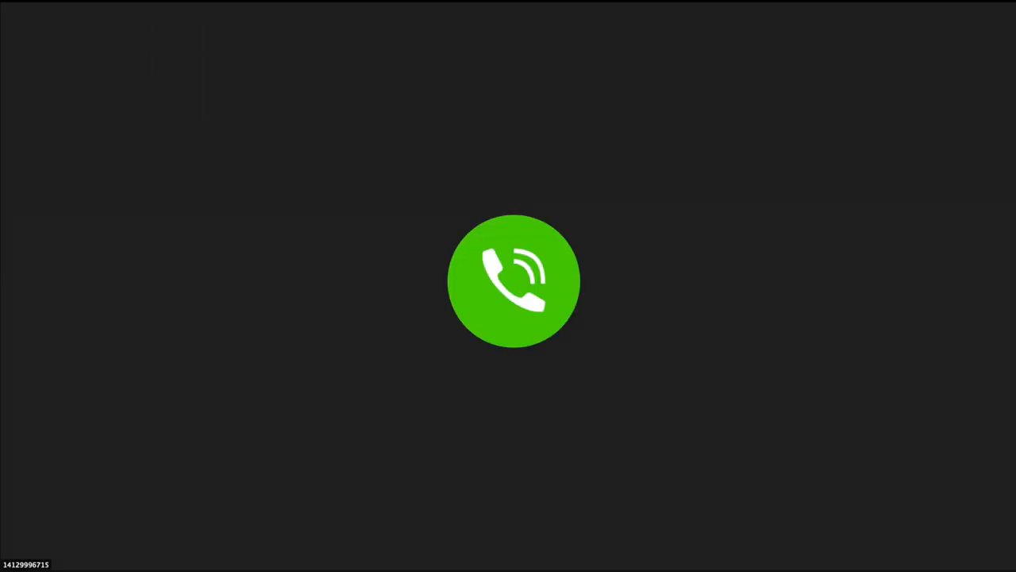
Switch the meeting view from the phone dial-in tile to the participant's live webcam feed
{"action": "left_click", "coordinate": [514, 279]}
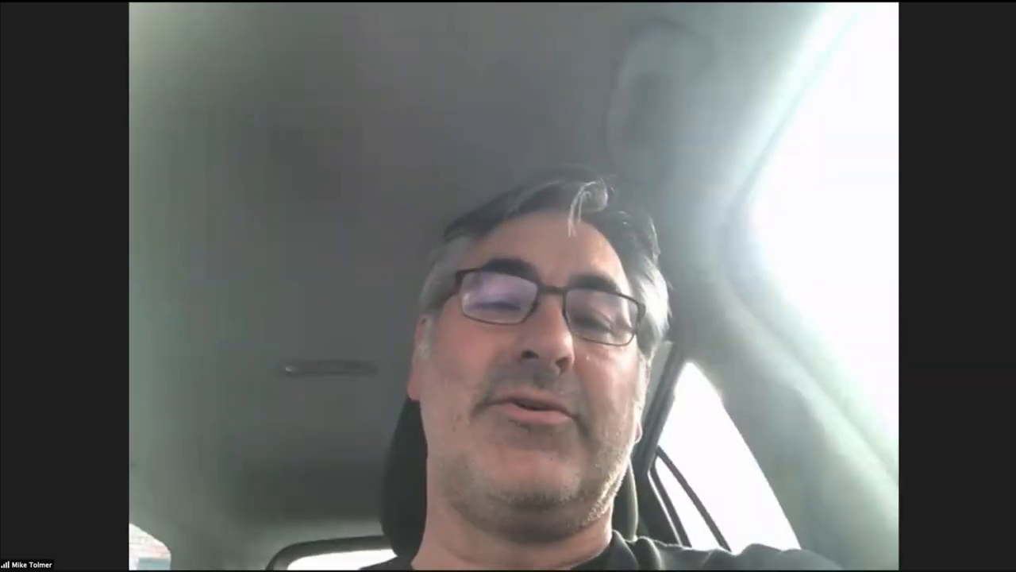